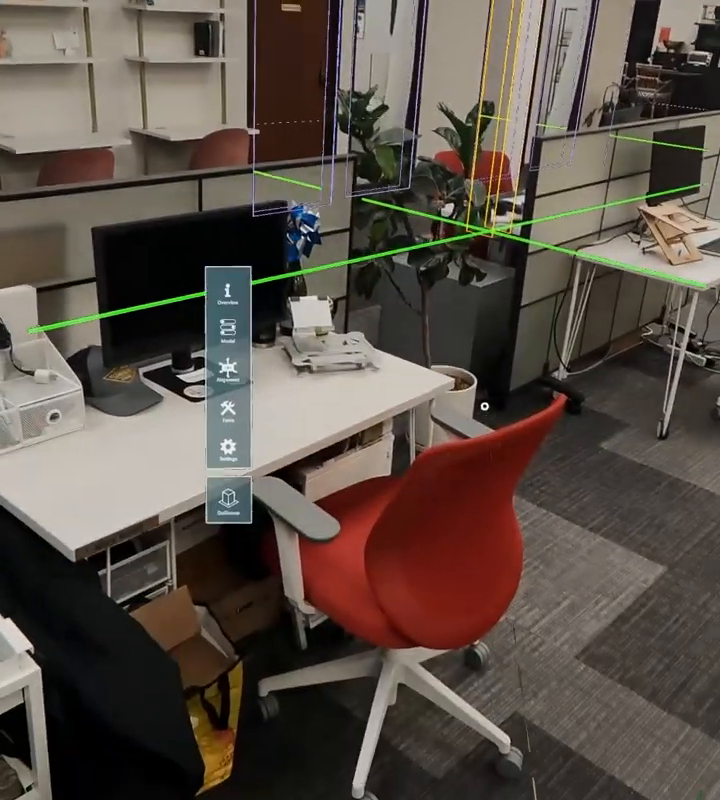
Step: Show the Model panel listing Structure, Walls and Windows categories
{"action": "left_click", "coordinate": [228, 340]}
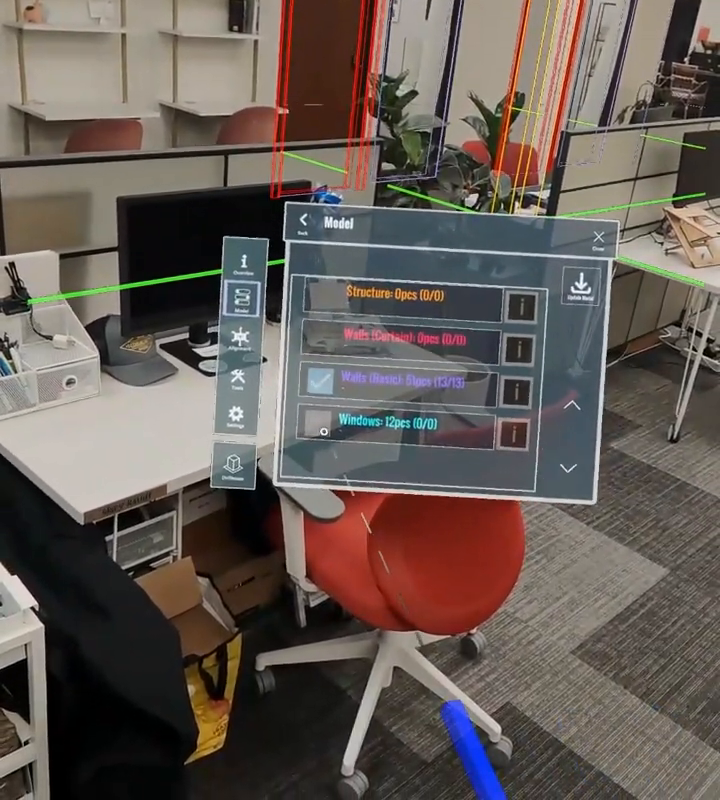
Step: Enable the Windows: 12pcs category so window outlines overlay the real openings
{"action": "left_click", "coordinate": [324, 434]}
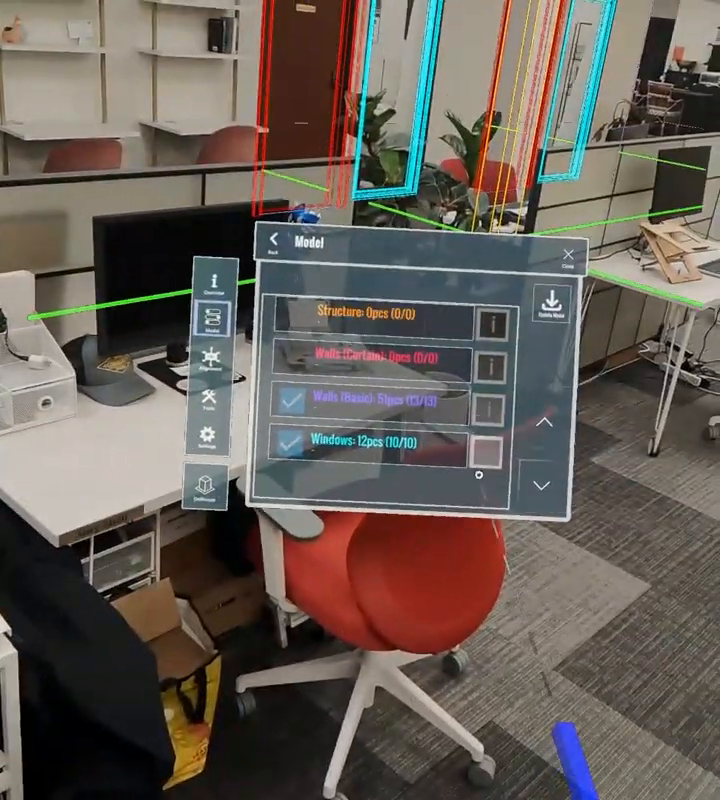
{"action": "mouse_move", "coordinate": [360, 400]}
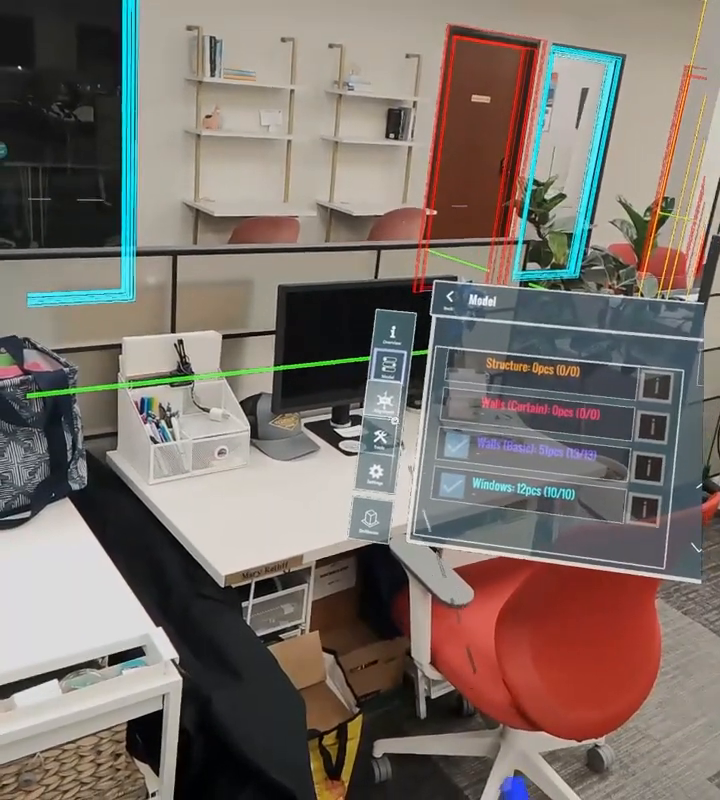
Step: Record a result on the selected opening's fireproofing check, updating the dashboard to 1 passed, 1 failed
{"action": "left_click", "coordinate": [300, 444]}
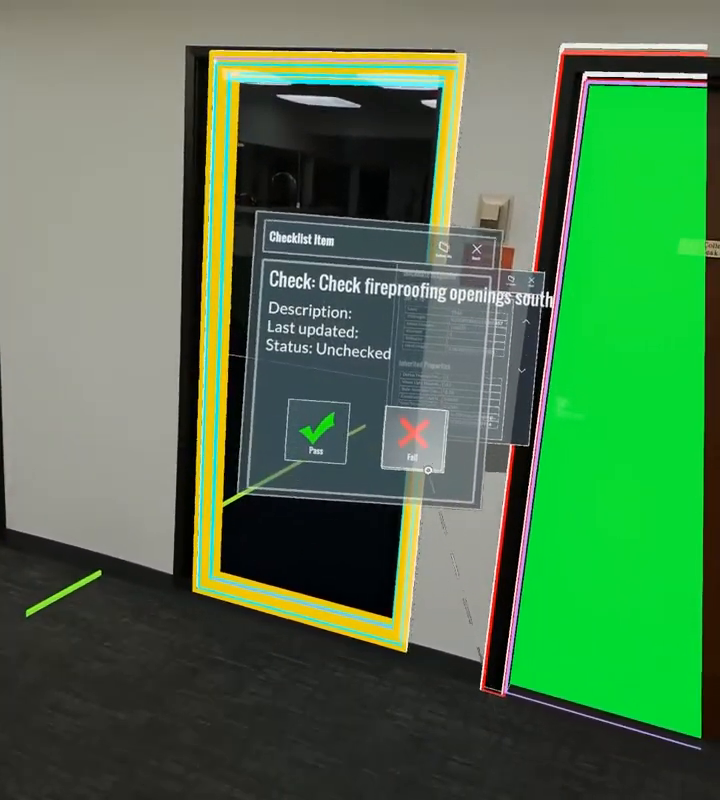
{"action": "left_click", "coordinate": [316, 434]}
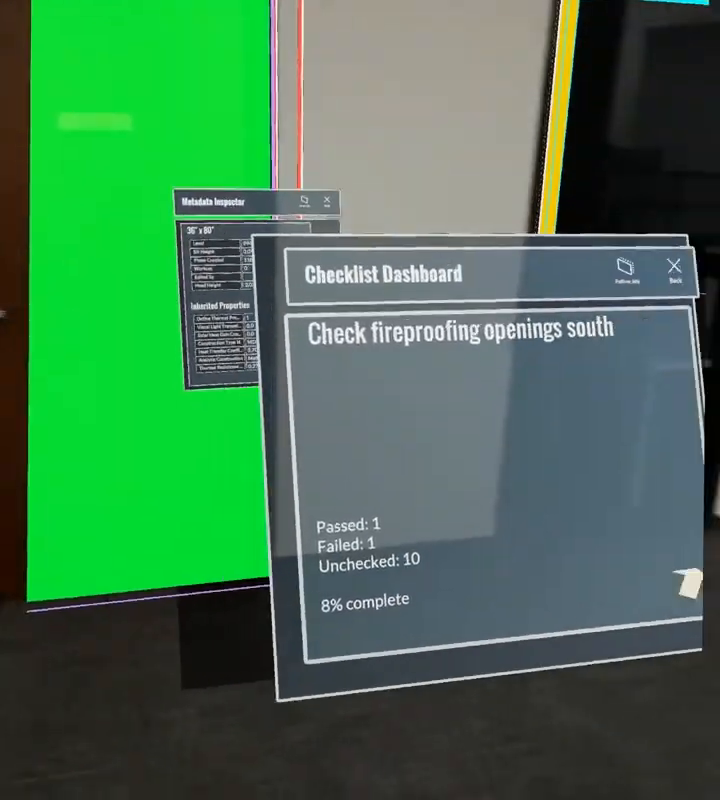